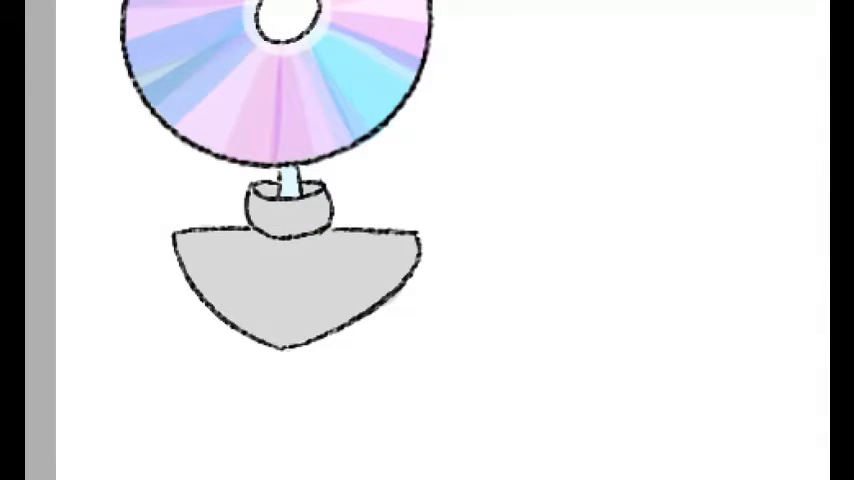
# Shade the stand's curved base dark grey, leaving pale highlight streaks along its top
pyautogui.click(190, 252)
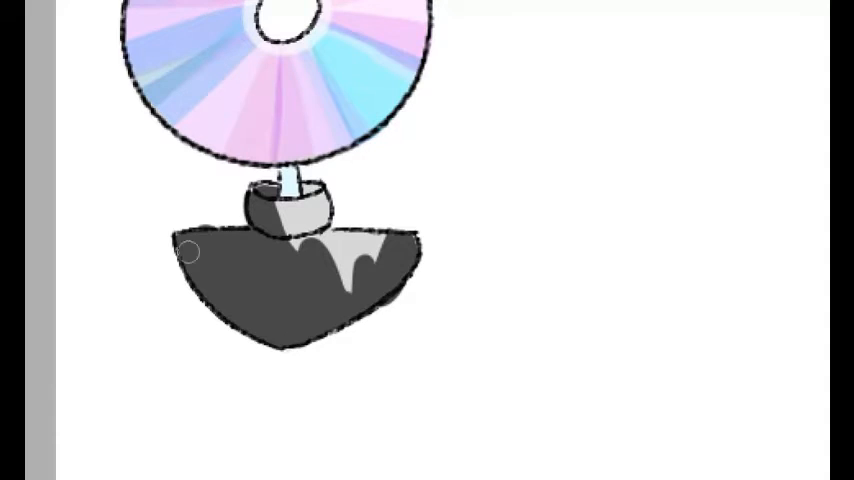